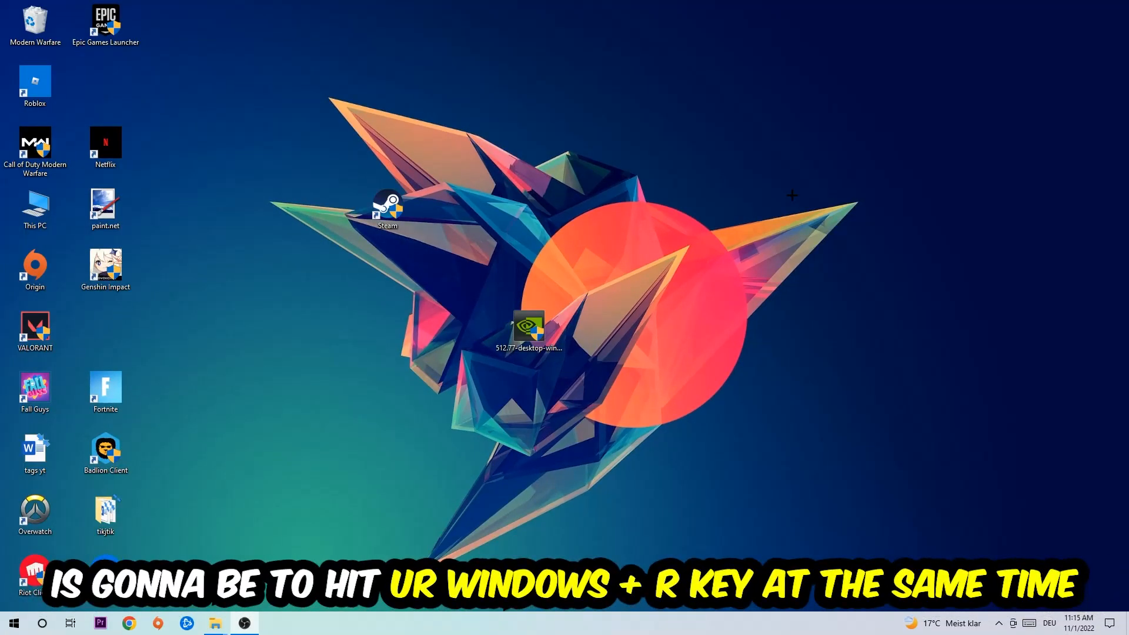
- Launch Command Prompt by running cmd from the Windows+R Run box
key(Win+r)
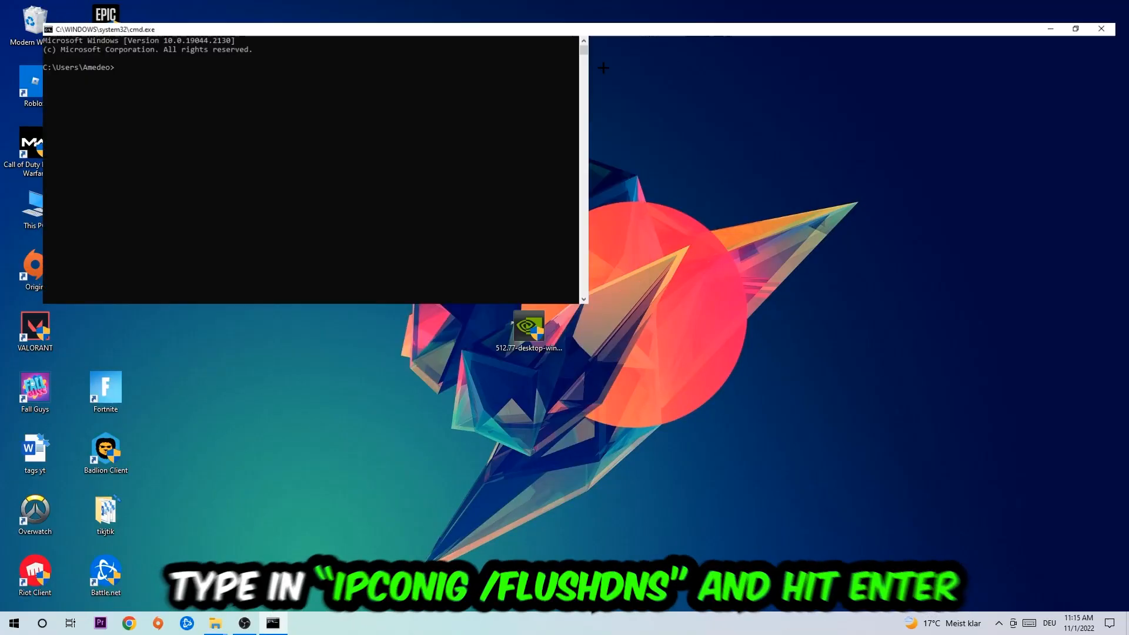
- Maximize Command Prompt and run ipconfig /flushdns
click(1075, 29)
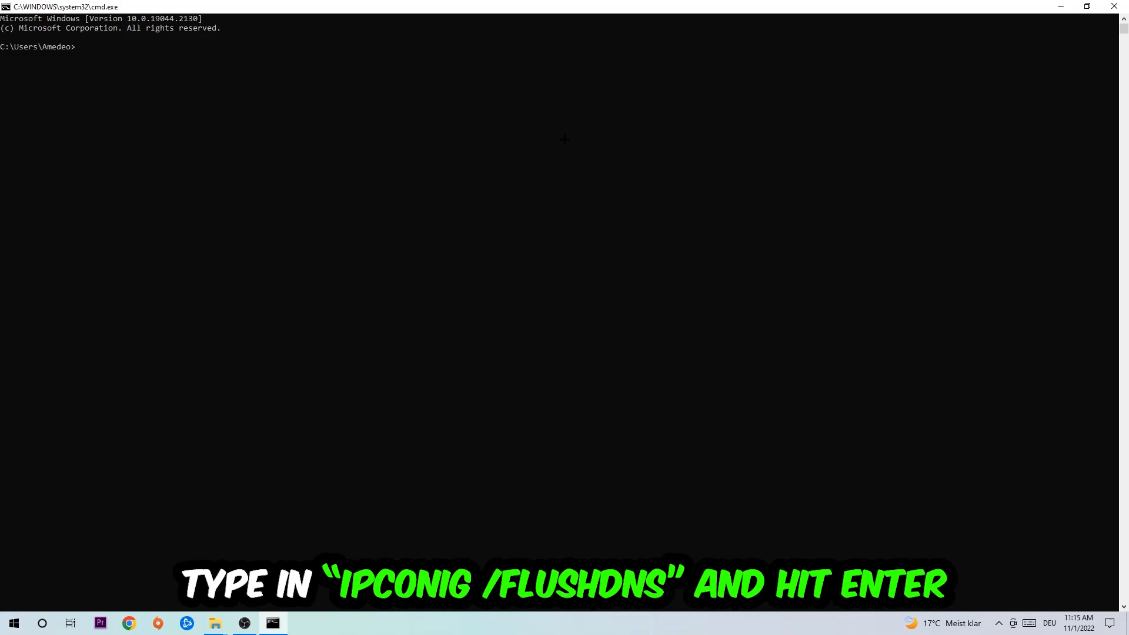
text(ipco)
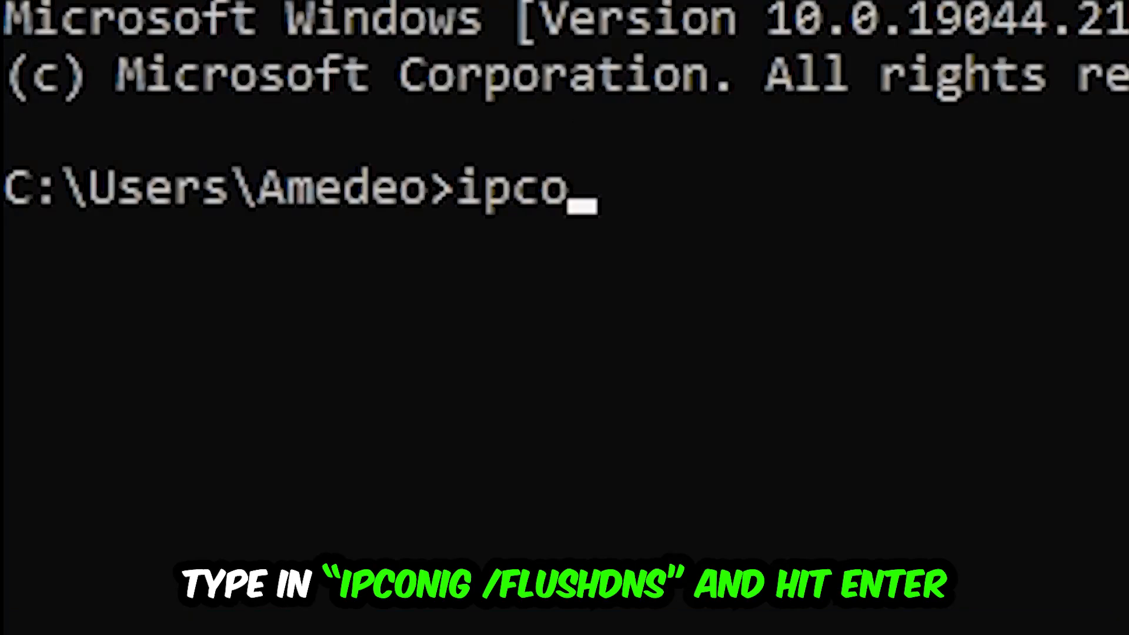
text(nfig /flushdns)
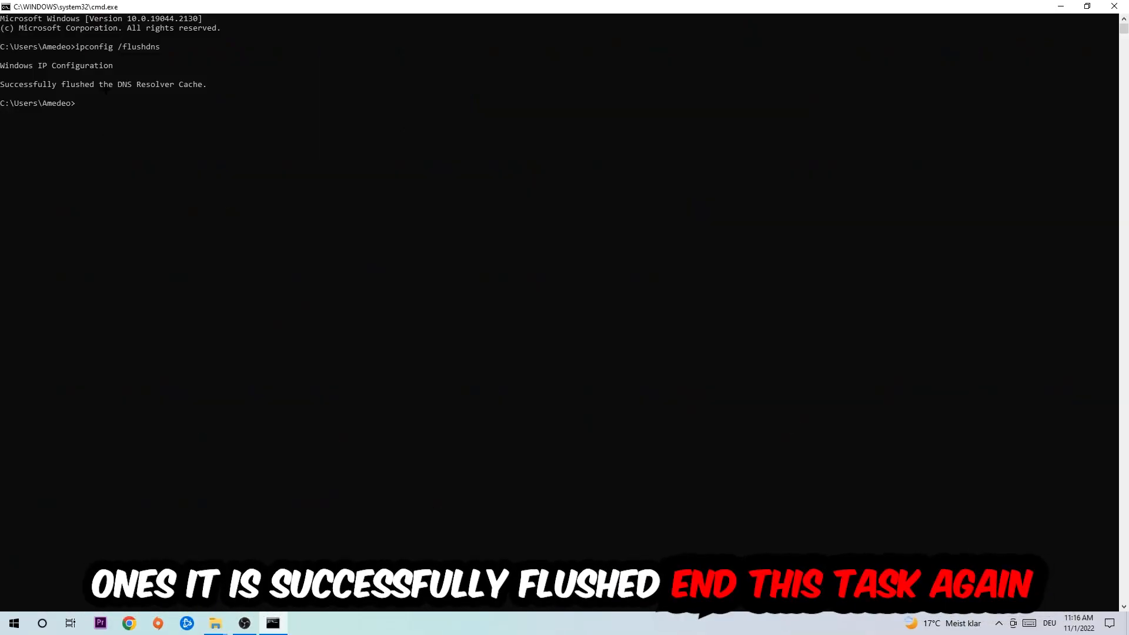
- Close Command Prompt and go to Settings > Network & Internet via the Start menu
click(1115, 6)
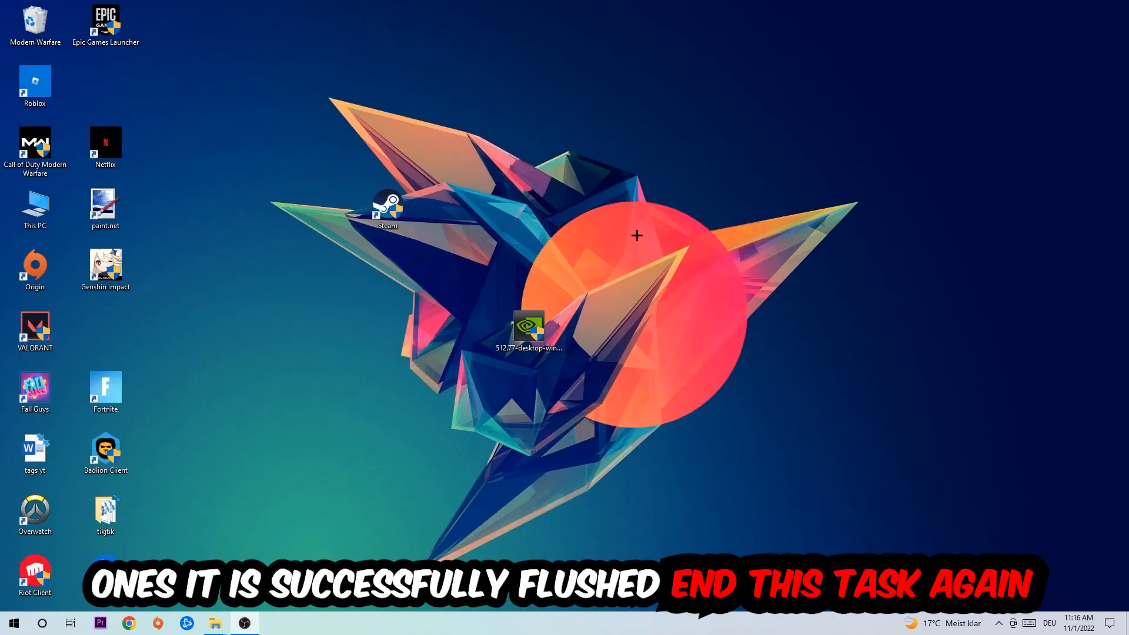
click(13, 623)
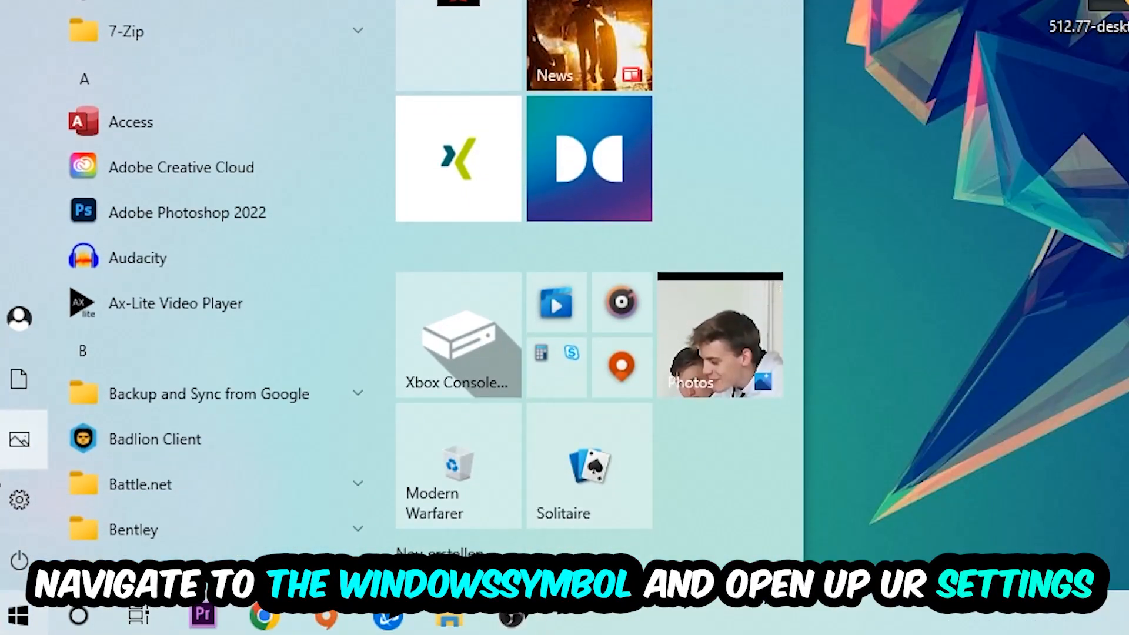
click(19, 499)
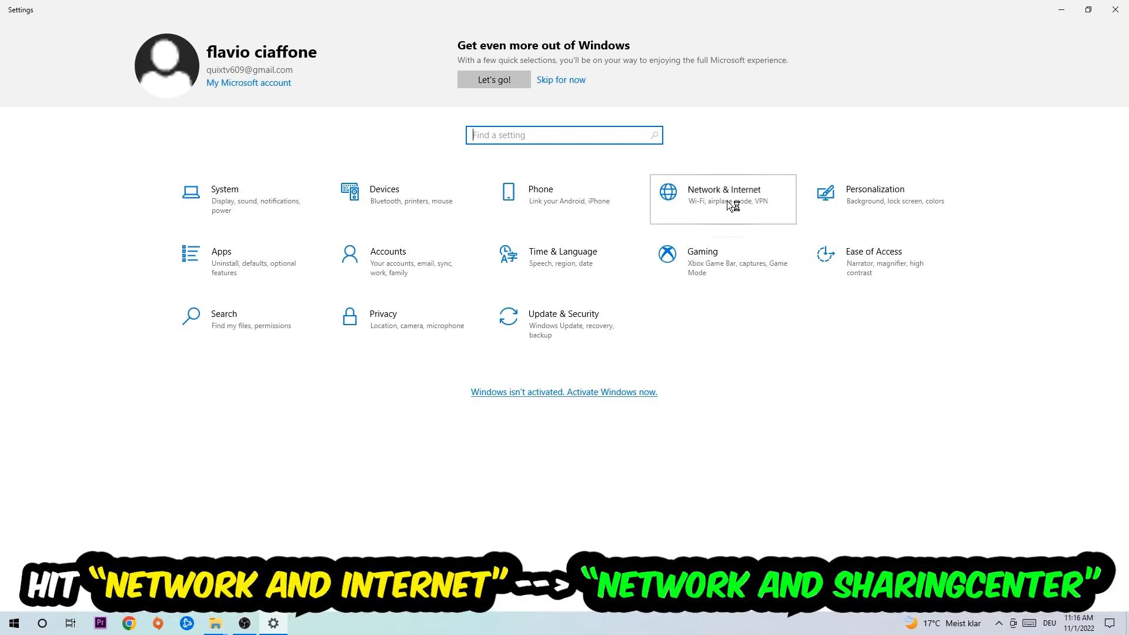
click(722, 195)
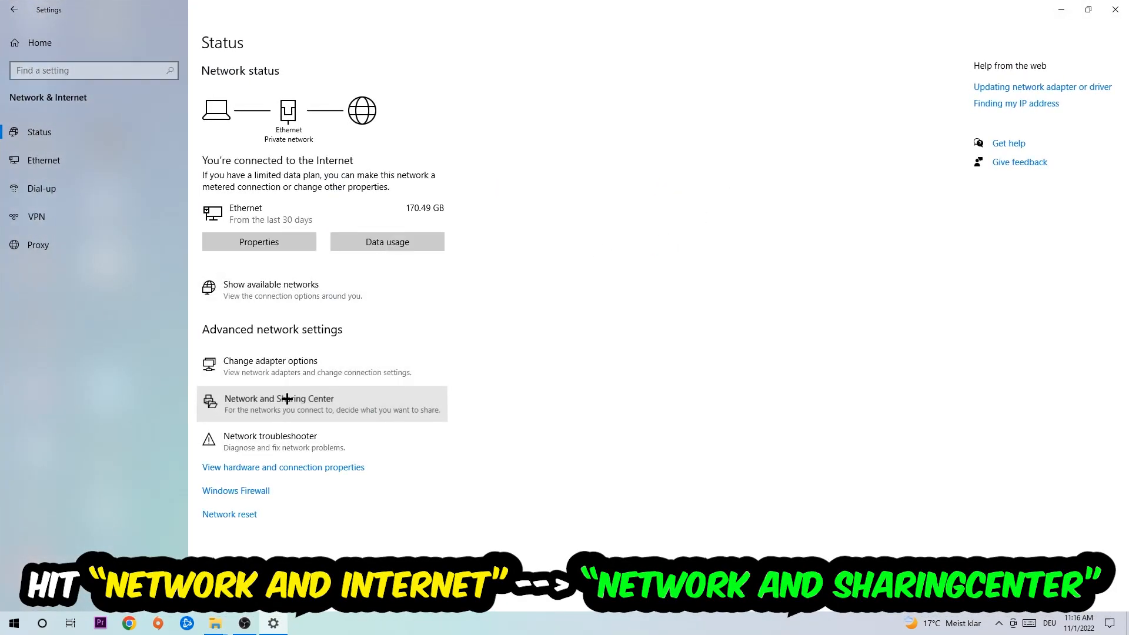
- Open Network and Sharing Center from the Network & Internet status page
click(279, 403)
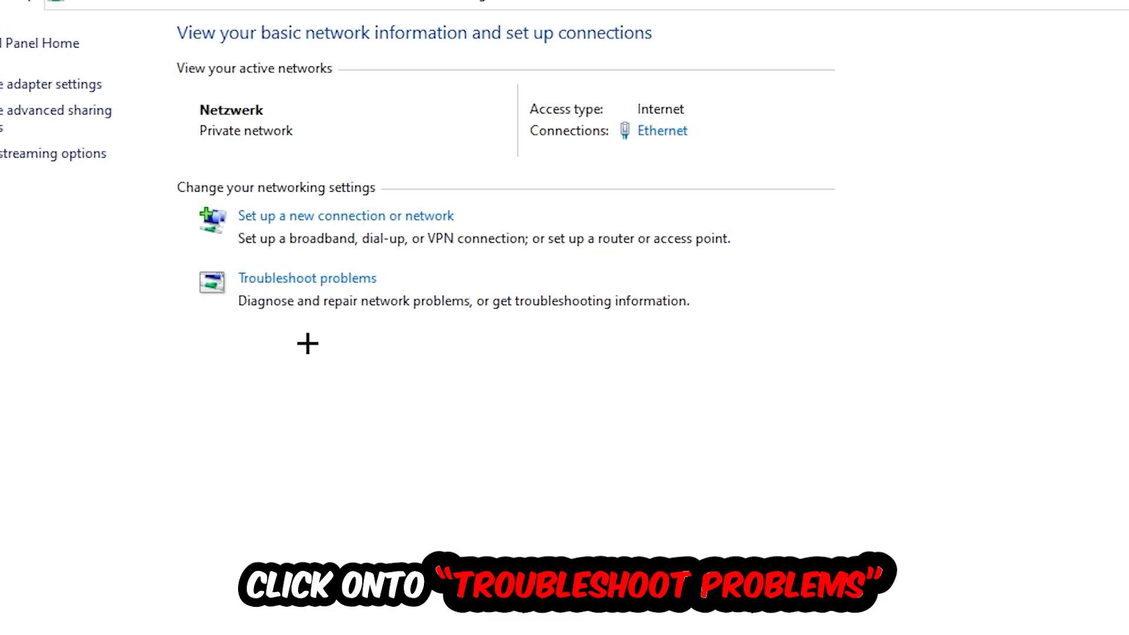
mouse_move(387, 298)
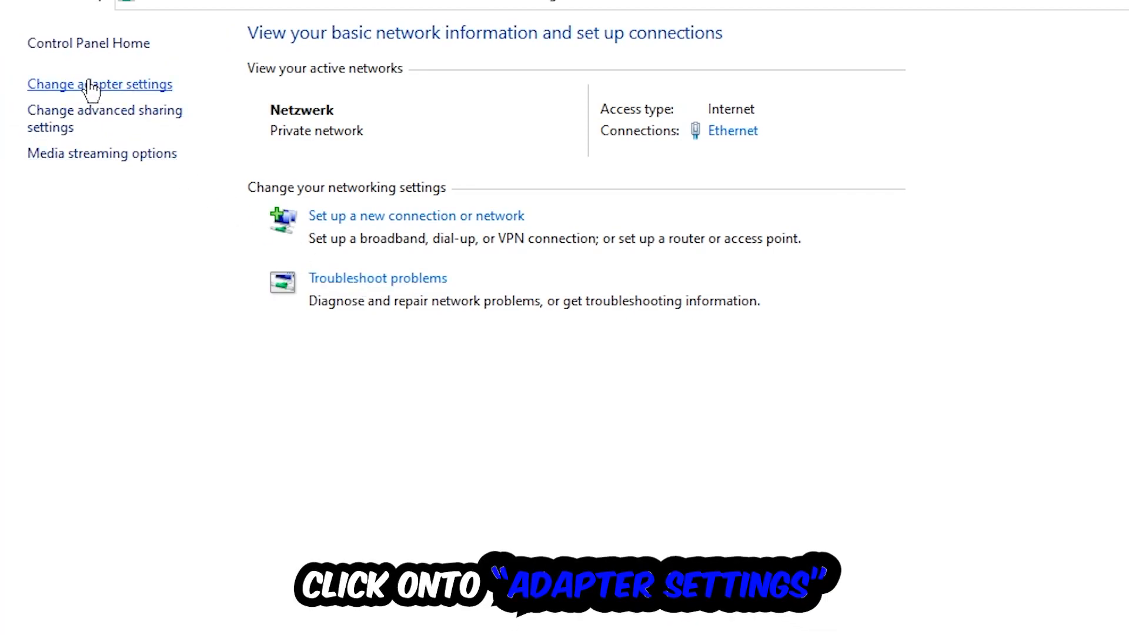
- Disable and re-enable the Ethernet adapter in Change adapter settings, then close the window
click(100, 85)
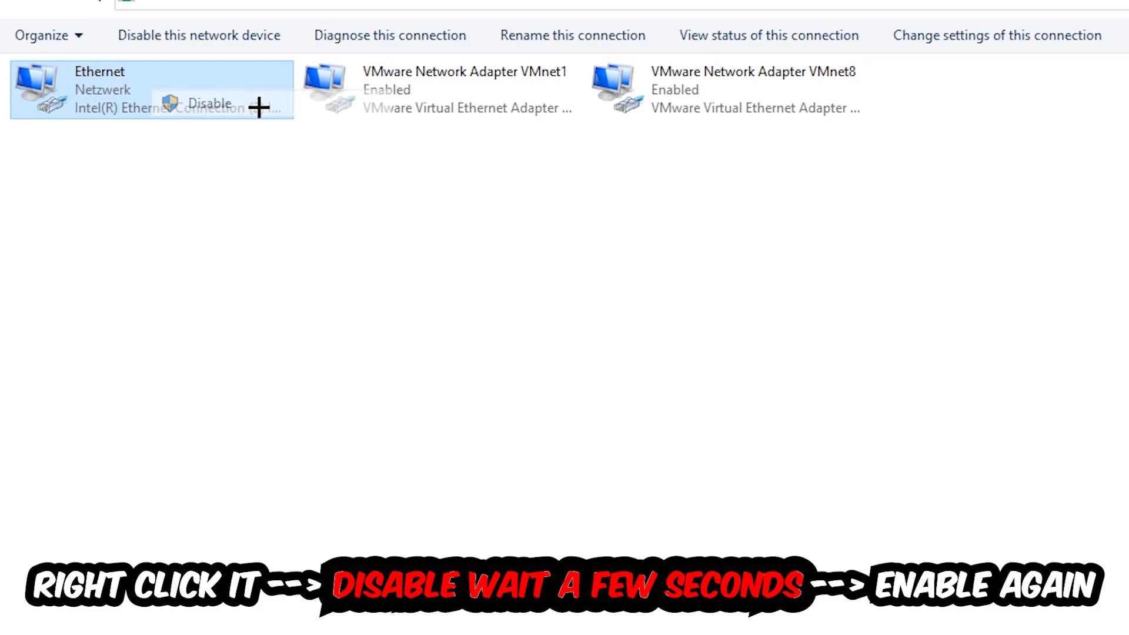
click(209, 103)
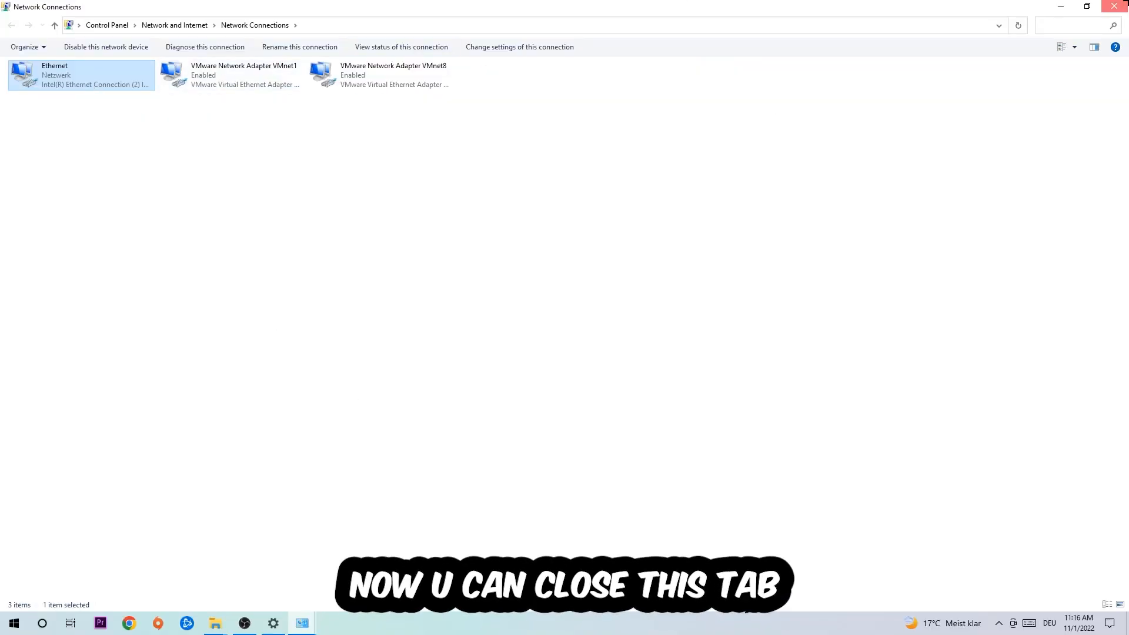
click(1115, 7)
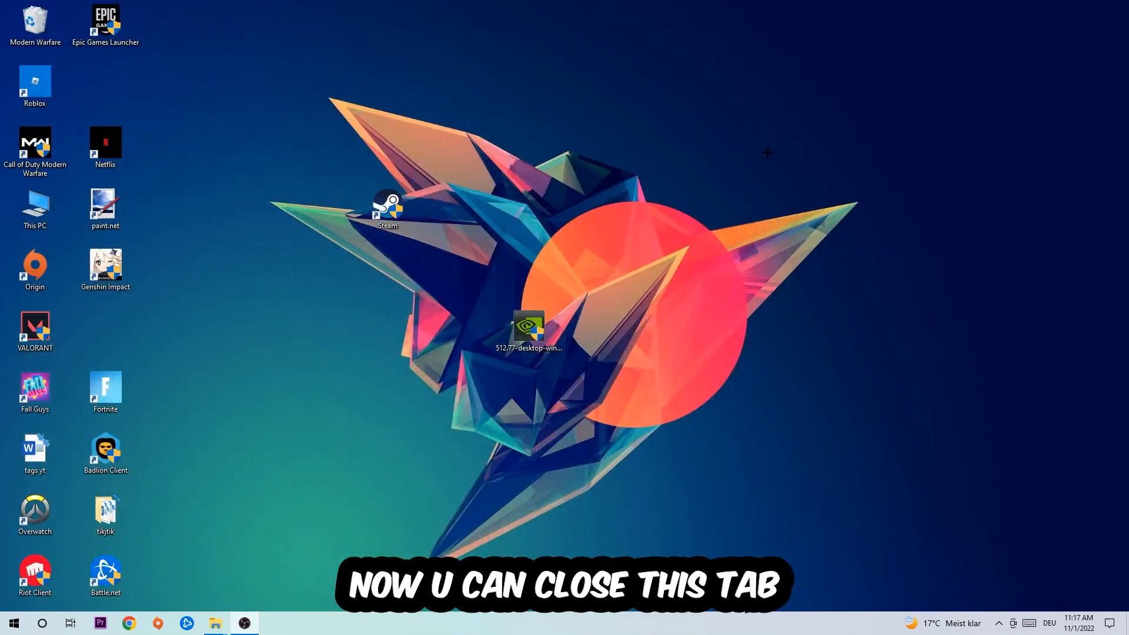